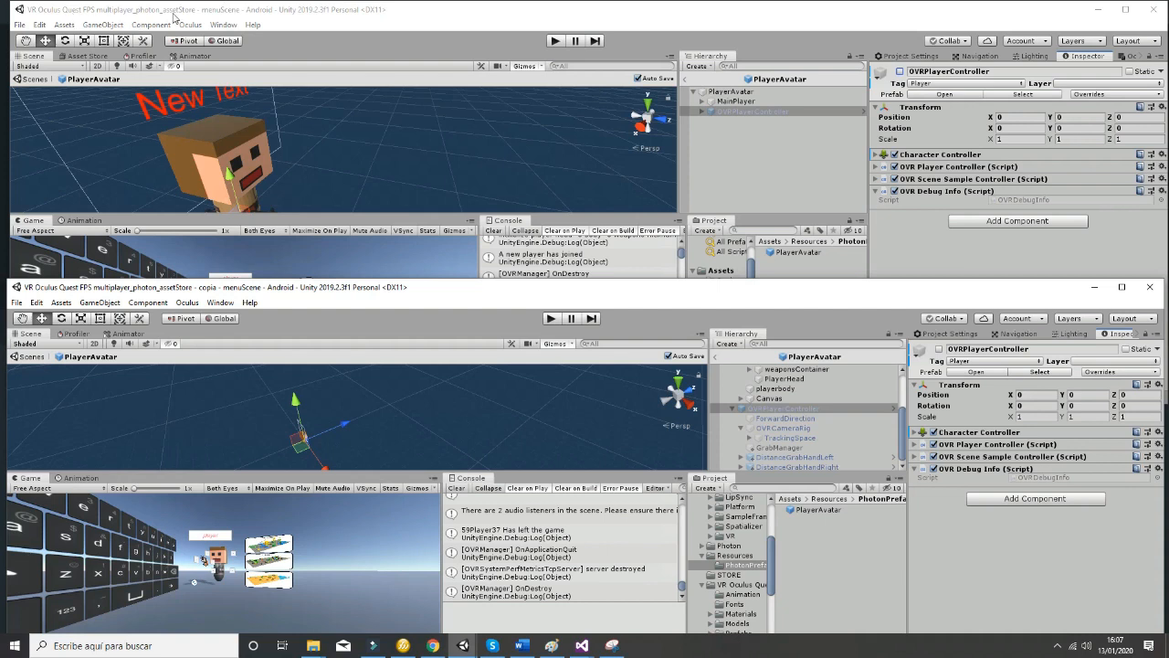
{"action": "mouse_move", "coordinate": [400, 507]}
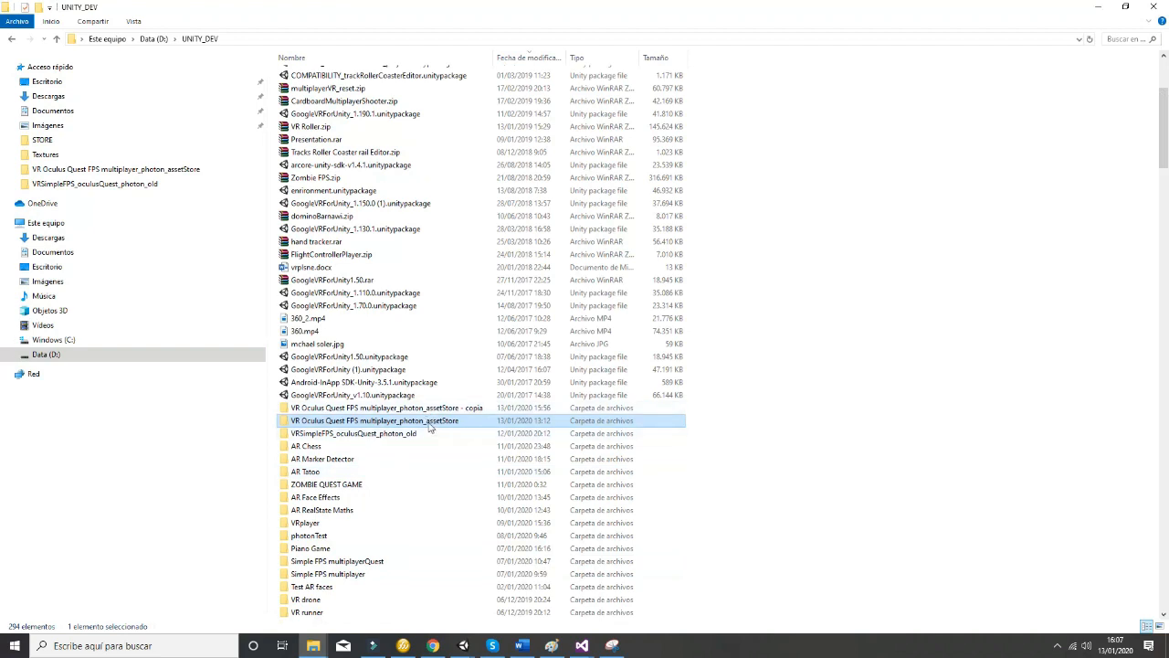
Enter Play mode in the copied project and join the room manually from lobbyController's Photon Lobby.
{"action": "double_click", "coordinate": [373, 420]}
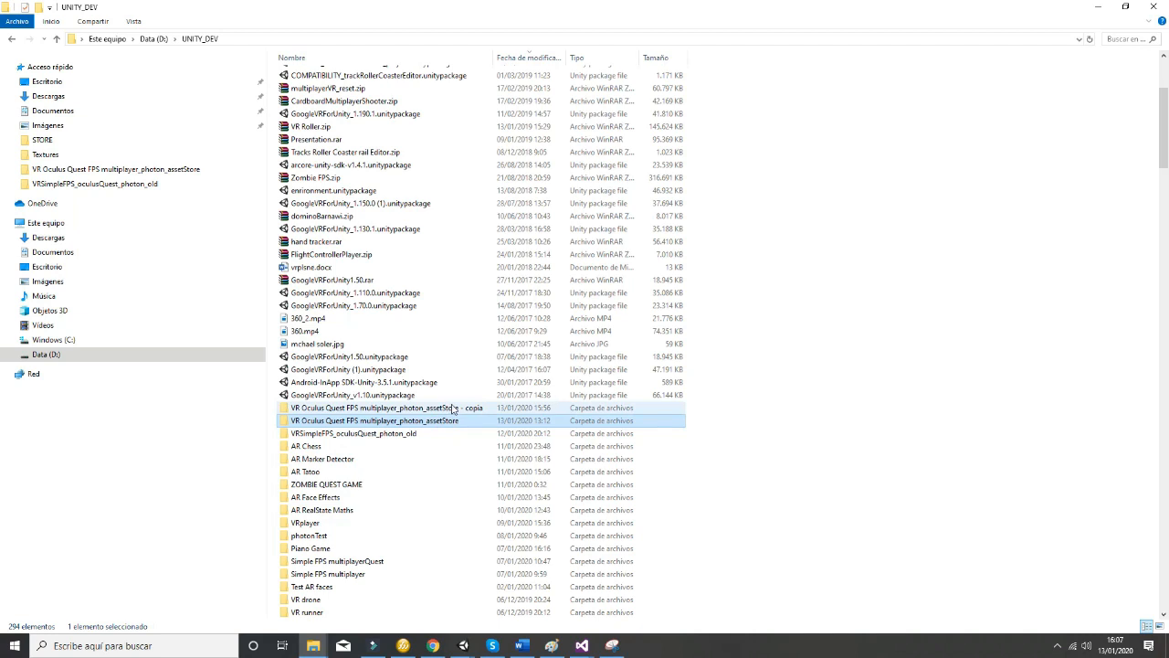
{"action": "mouse_move", "coordinate": [448, 420]}
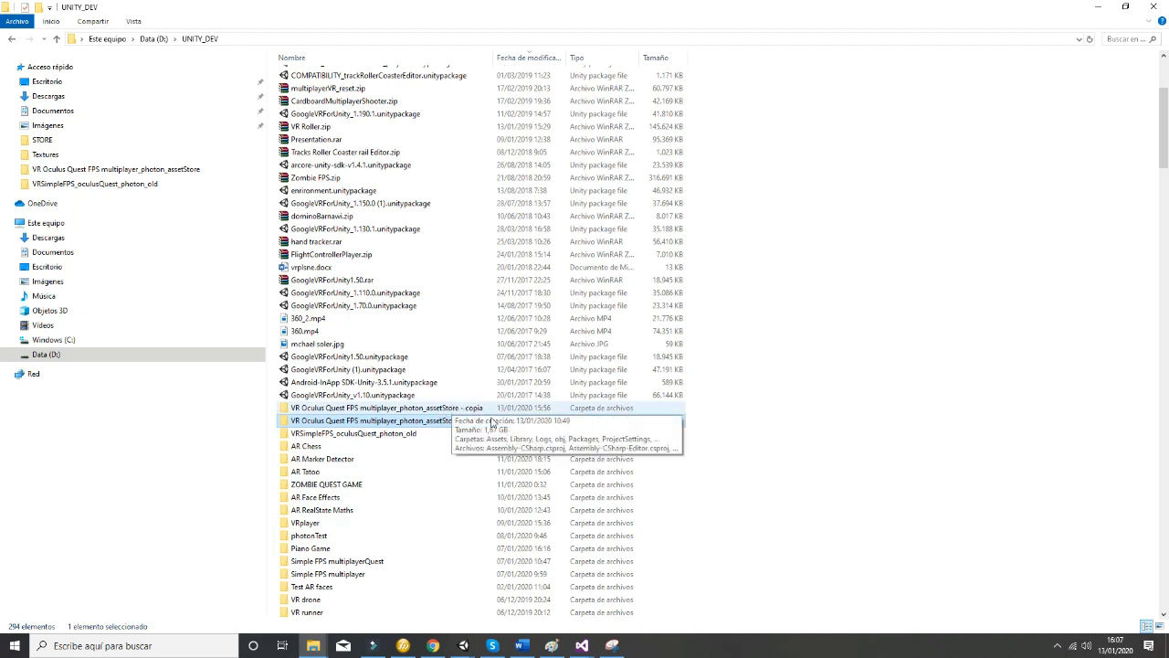
{"action": "mouse_move", "coordinate": [463, 646]}
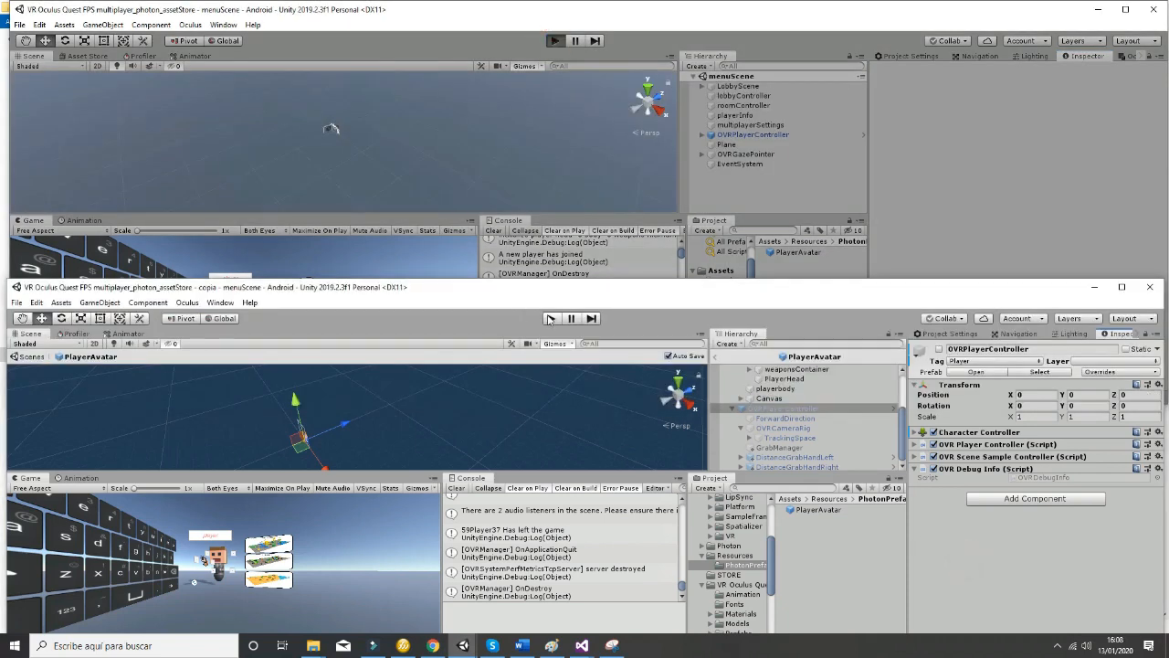
{"action": "left_click", "coordinate": [745, 95]}
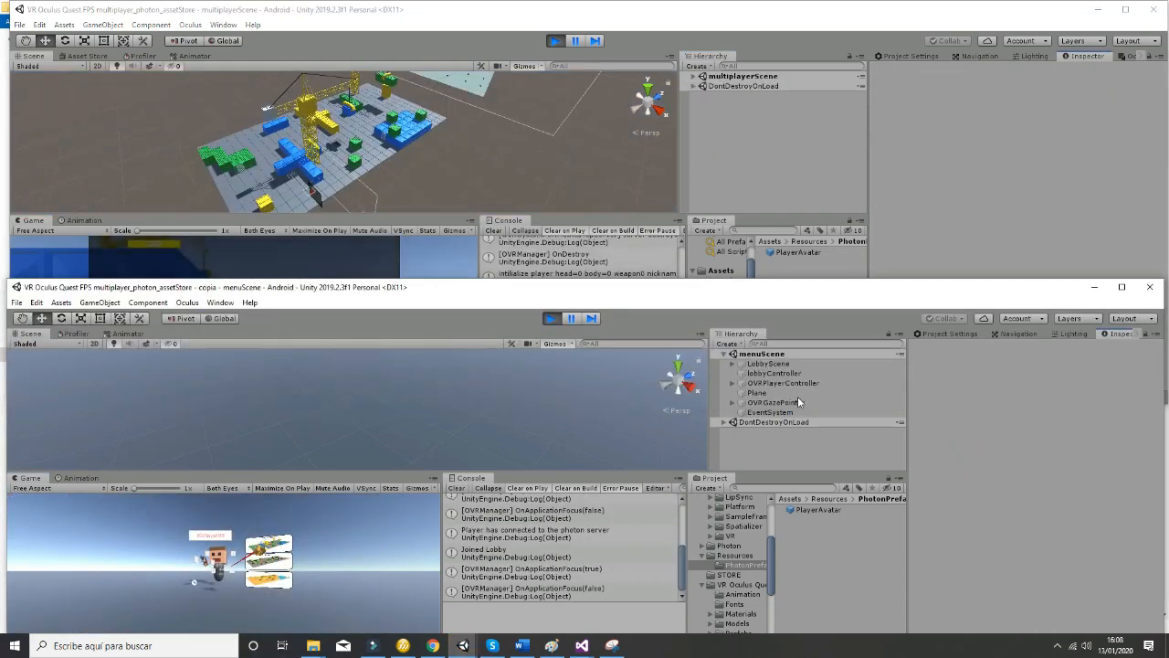
{"action": "left_click", "coordinate": [774, 373]}
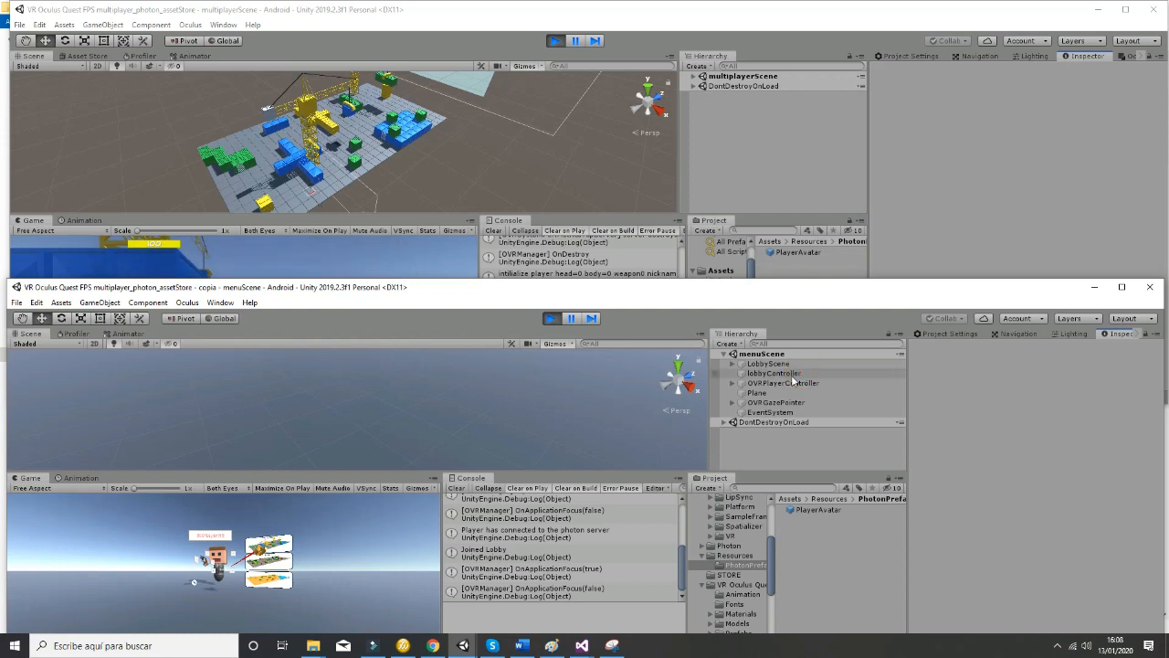
{"action": "left_click", "coordinate": [774, 373]}
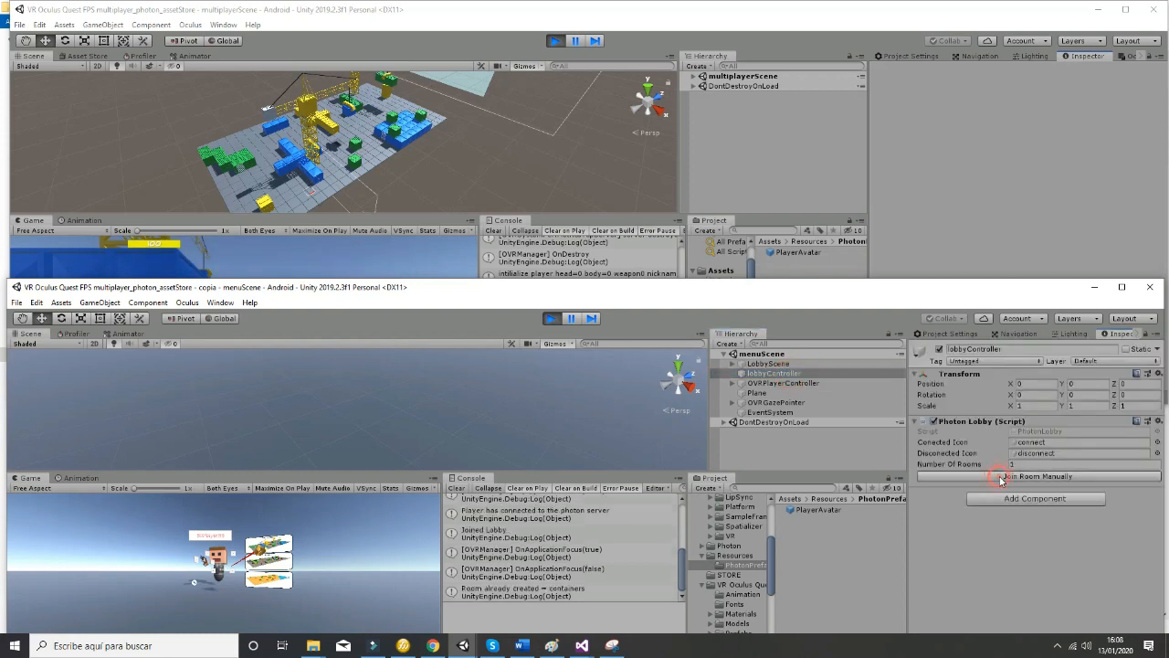
{"action": "left_click", "coordinate": [1035, 476]}
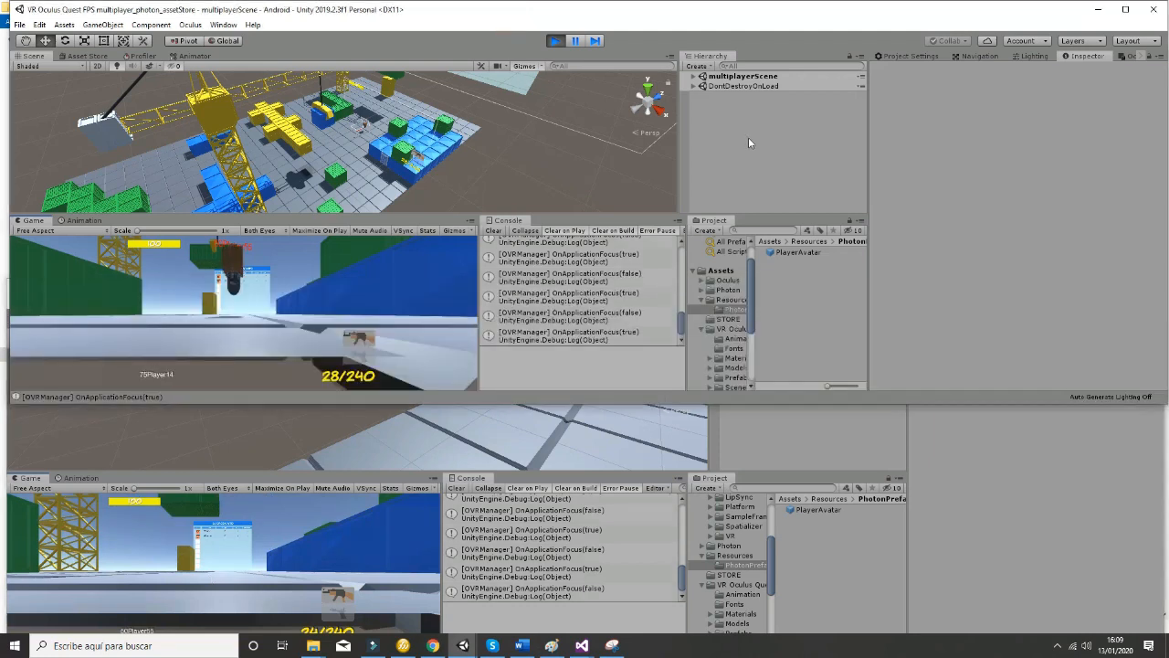
Expand multiplayerScene to inspect DistanceGrabHandRight and the copy's PlayerAvatar(Clone).
{"action": "left_click", "coordinate": [701, 76]}
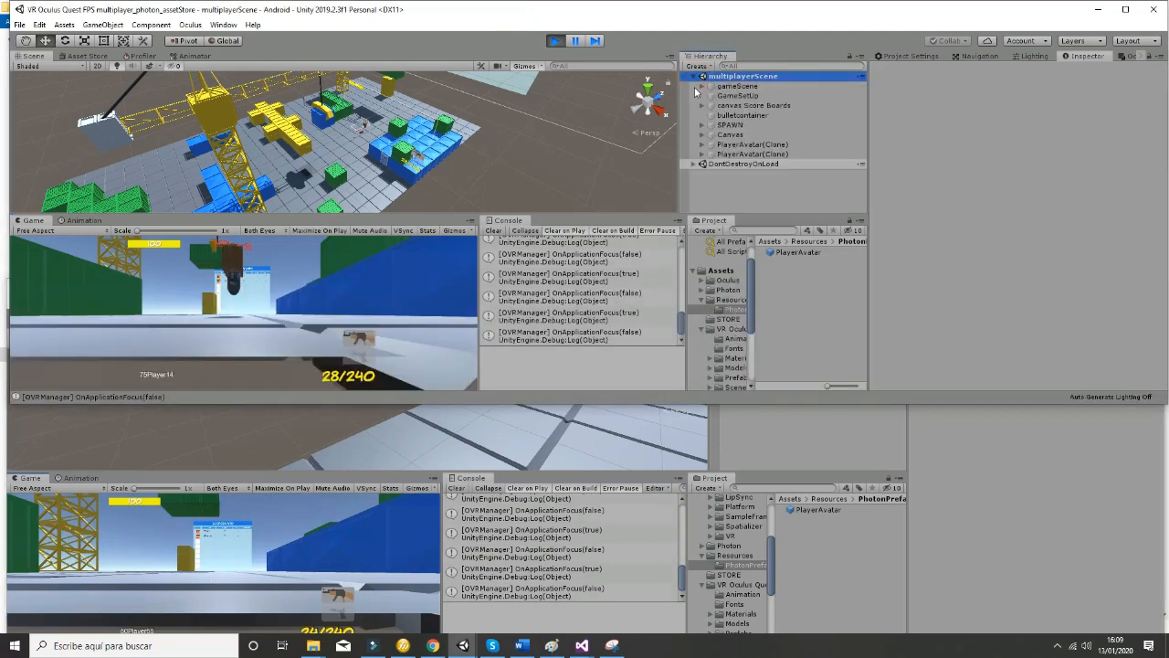
{"action": "left_click", "coordinate": [704, 144]}
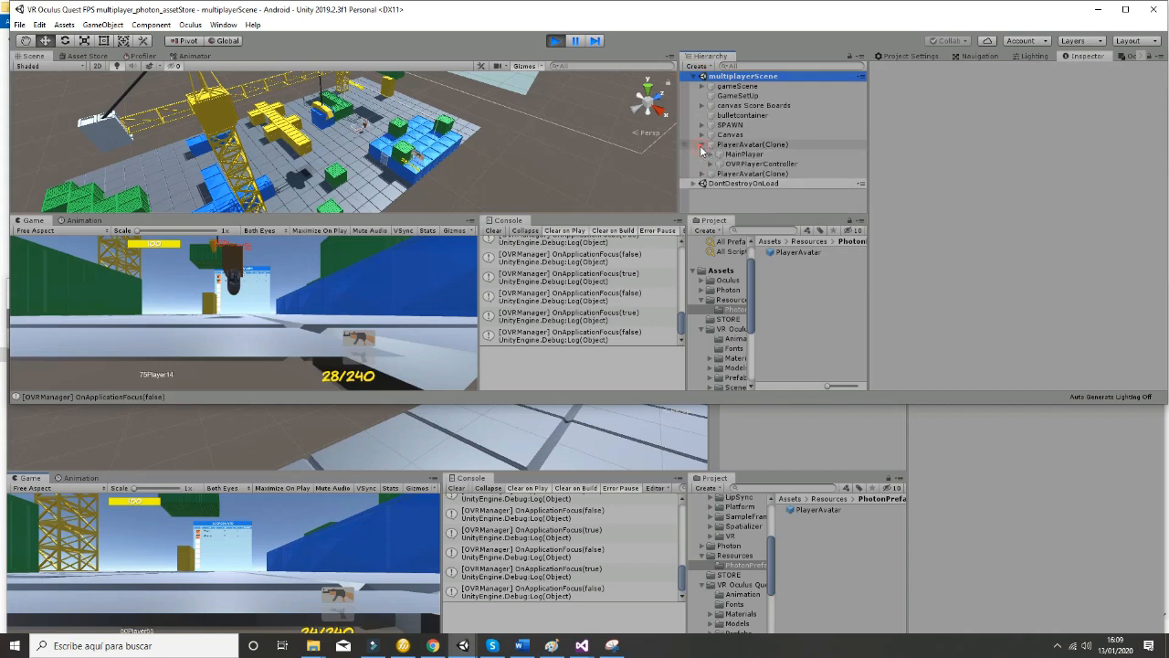
{"action": "left_click", "coordinate": [712, 141]}
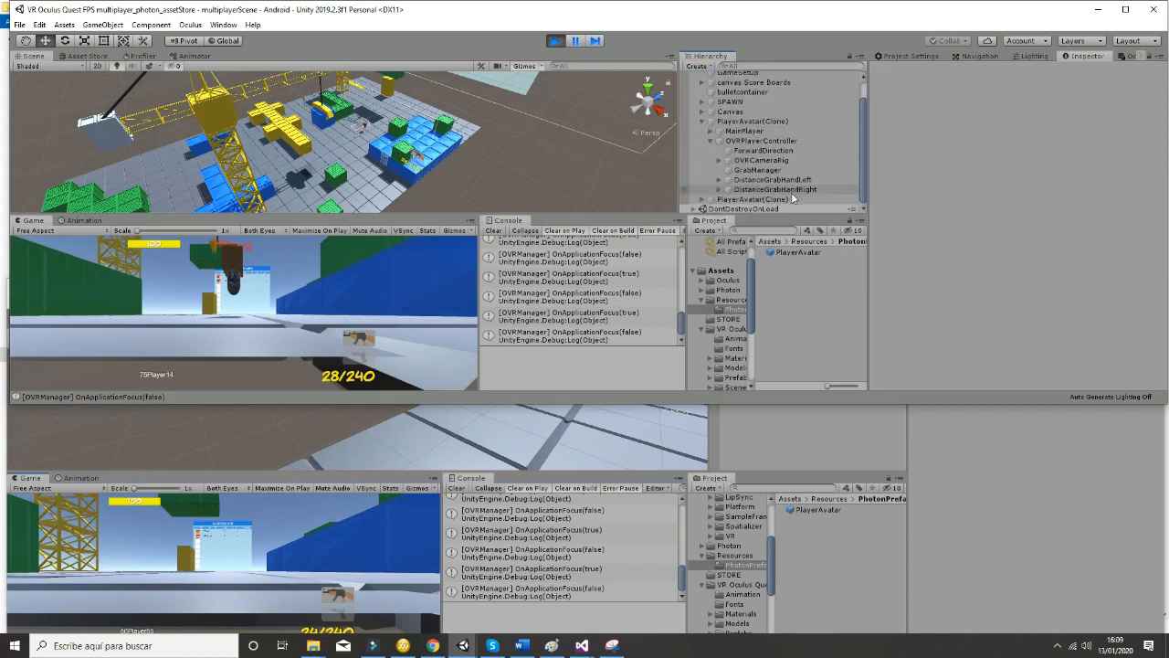
{"action": "left_click", "coordinate": [776, 189]}
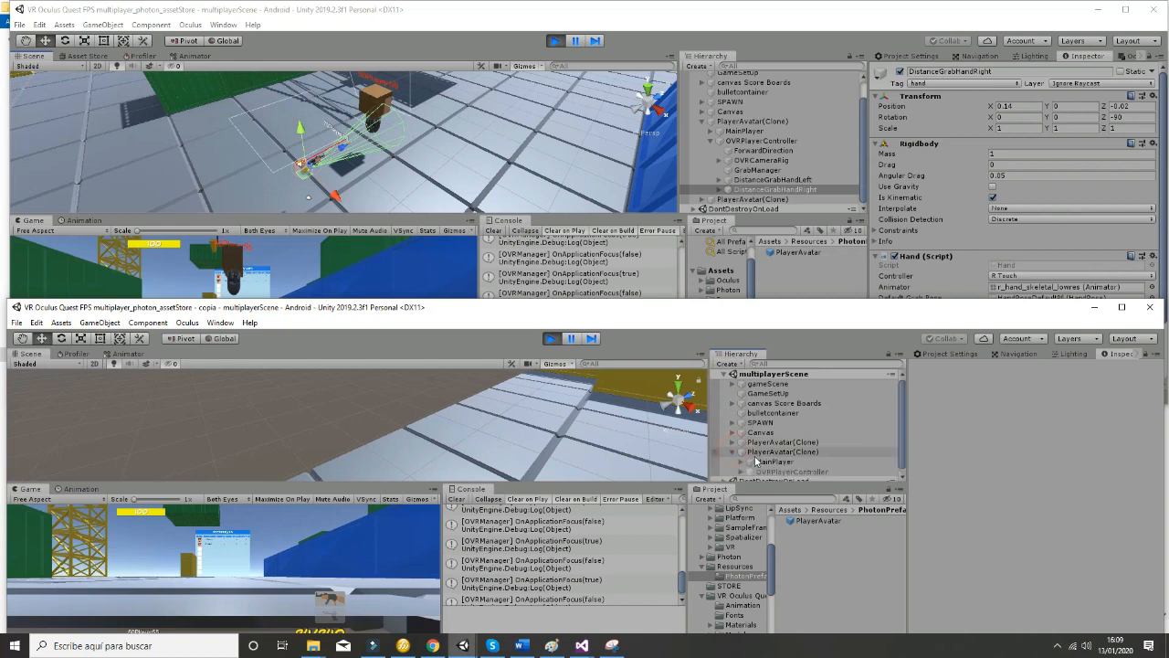
{"action": "left_click", "coordinate": [782, 439]}
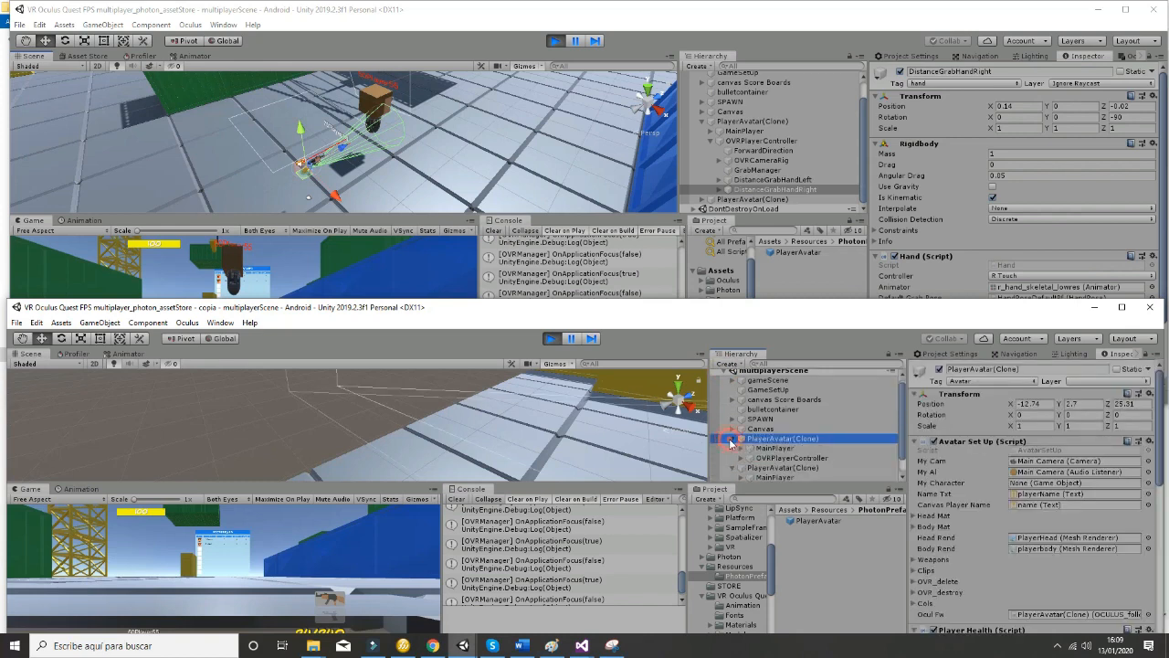